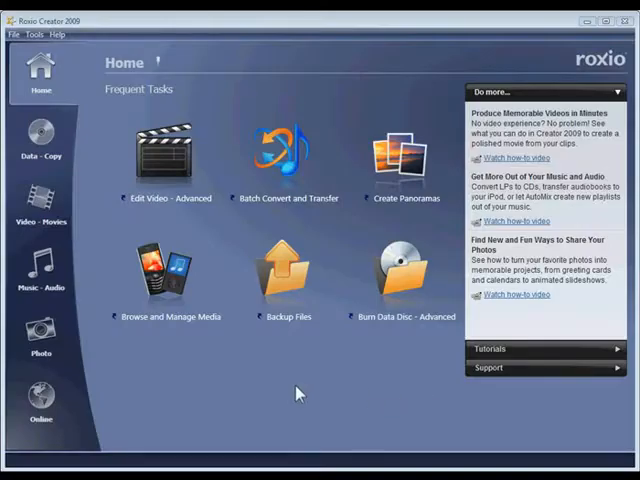
- From Music - Audio, launch Batch Convert and Transfer with an empty track list
left_click(42, 265)
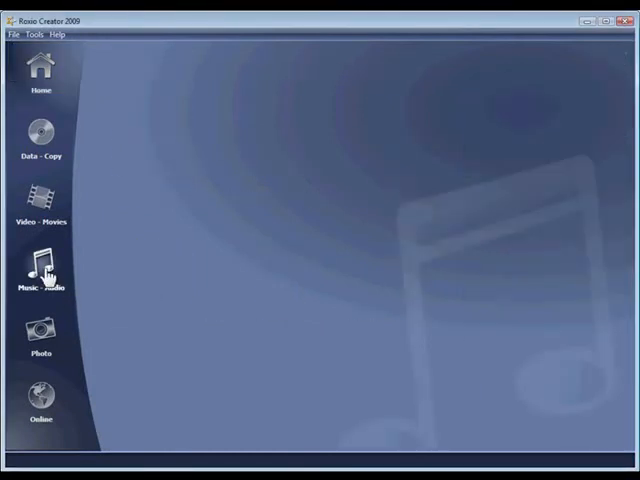
left_click(41, 268)
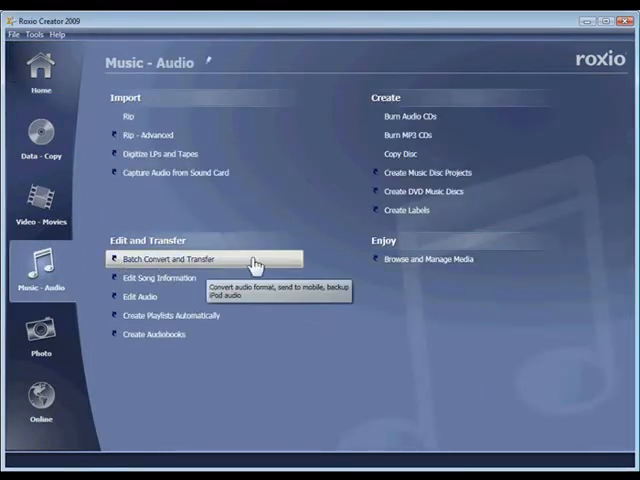
left_click(175, 259)
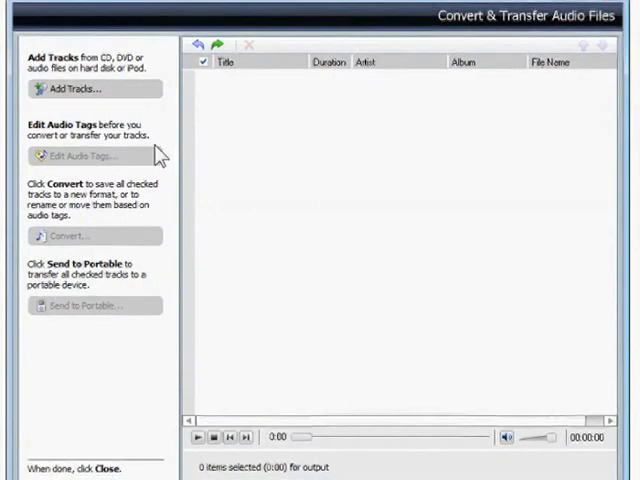
- Add all eleven Death Cab For Cutie tracks from the Plans folder via the Media Selector
left_click(85, 89)
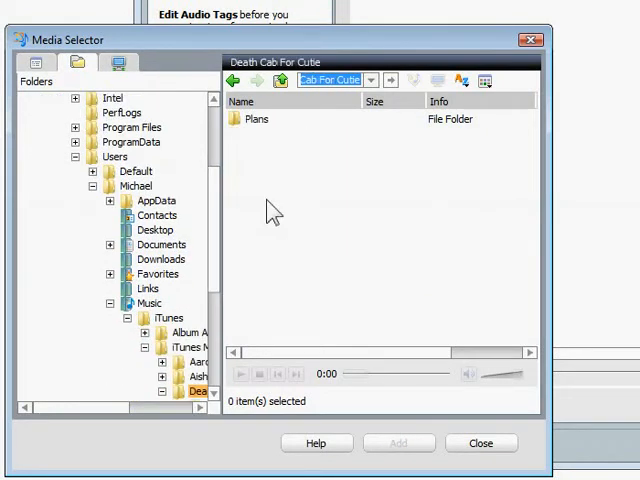
double_click(255, 119)
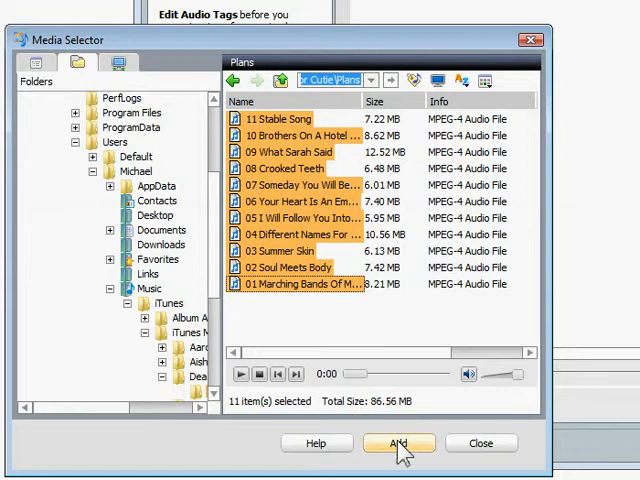
left_click(398, 443)
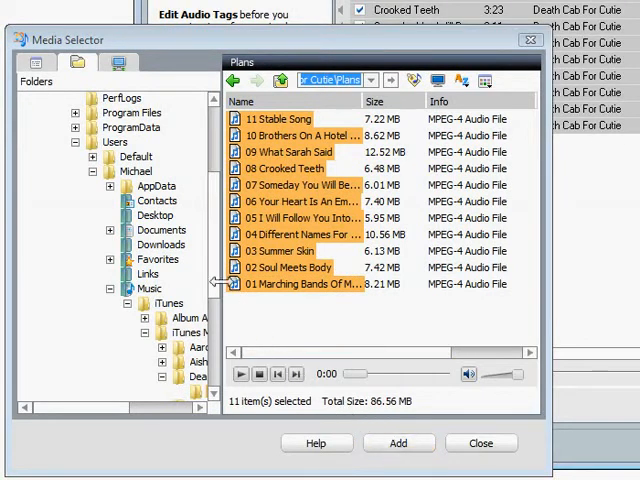
scroll("down", 3)
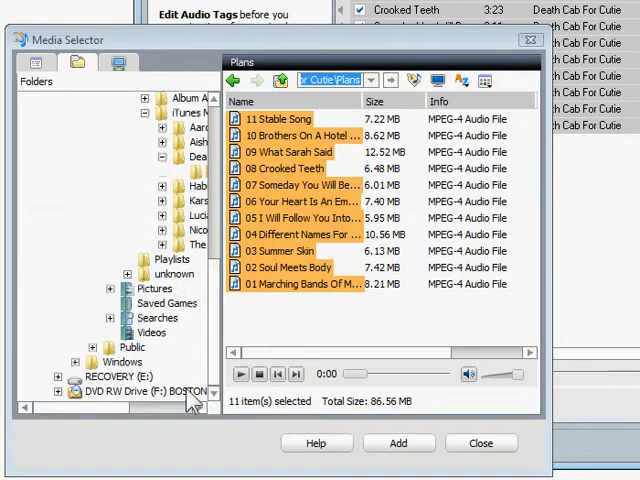
- Add Movie 1 from the Boston Music DVD in the drive, prompting import settings
left_click(140, 391)
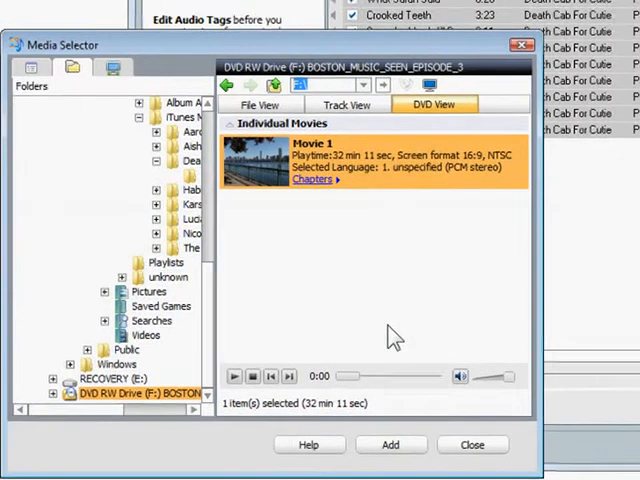
left_click(390, 444)
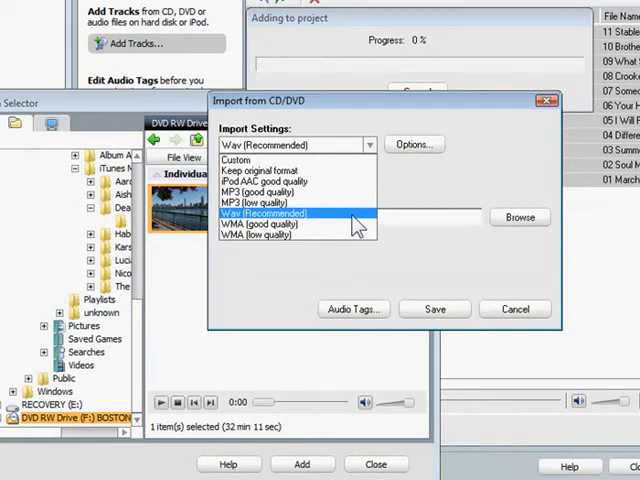
- Import the DVD movie audio as Wav (Recommended) and save it into the track list
left_click(260, 213)
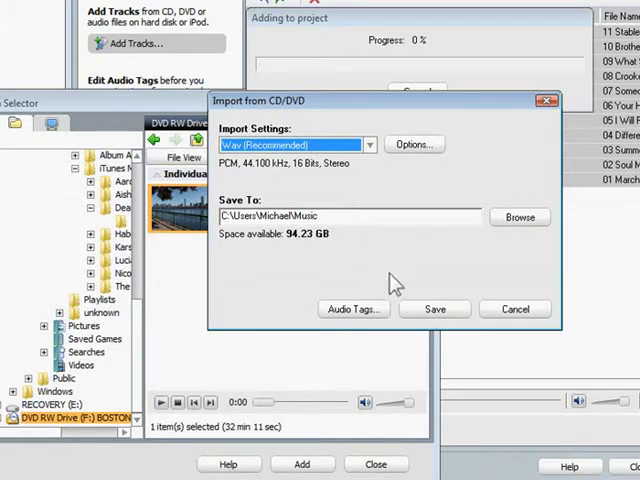
left_click(435, 309)
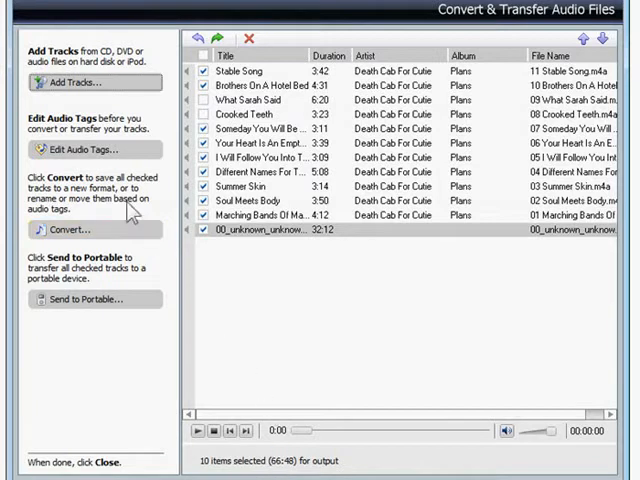
- Review track tags, with the DVD track tagged Boston Music Seen by m2w, album BMS3
left_click(88, 149)
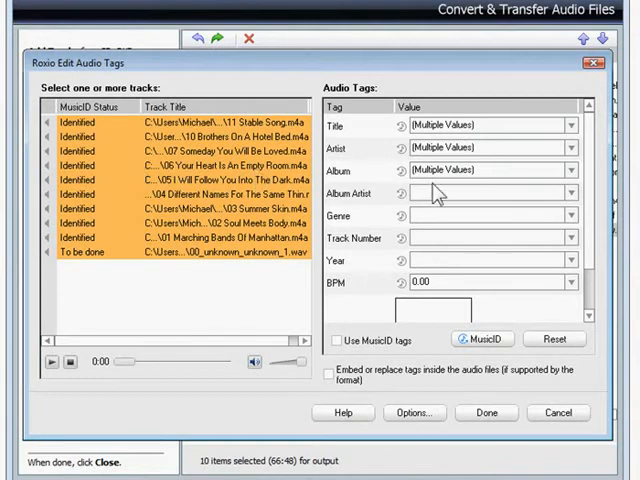
mouse_move(460, 278)
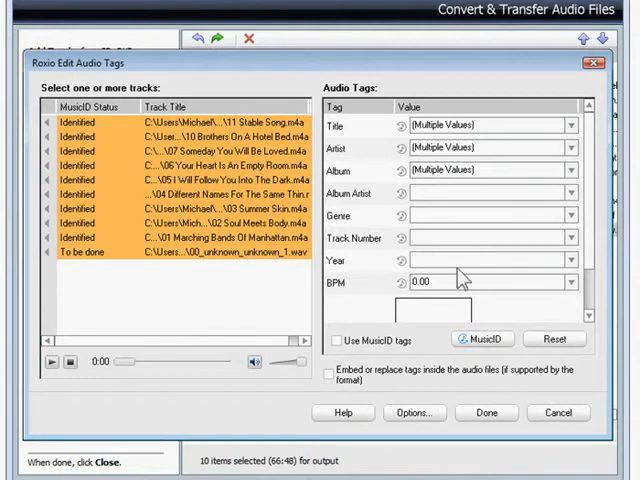
left_click(482, 338)
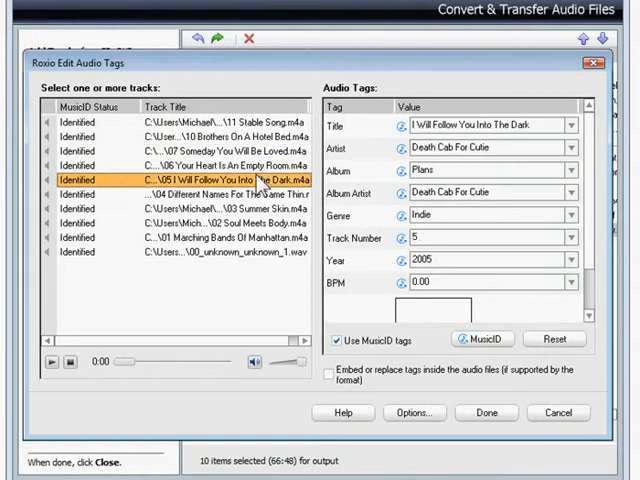
left_click(180, 261)
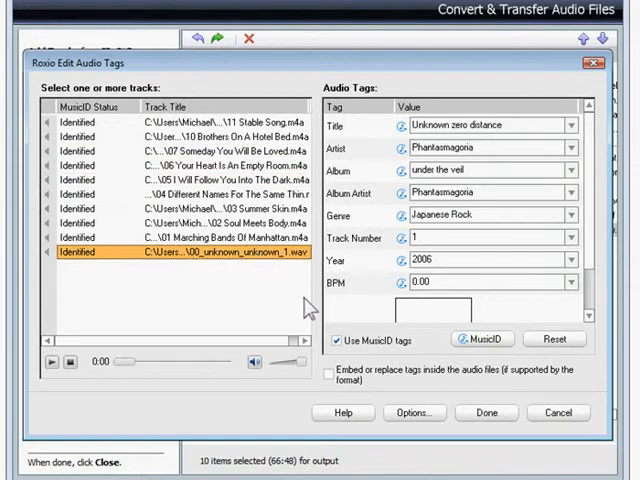
left_click(333, 340)
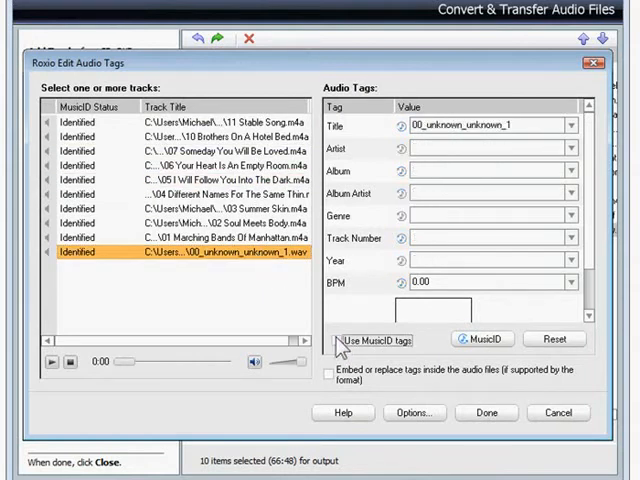
left_click(481, 338)
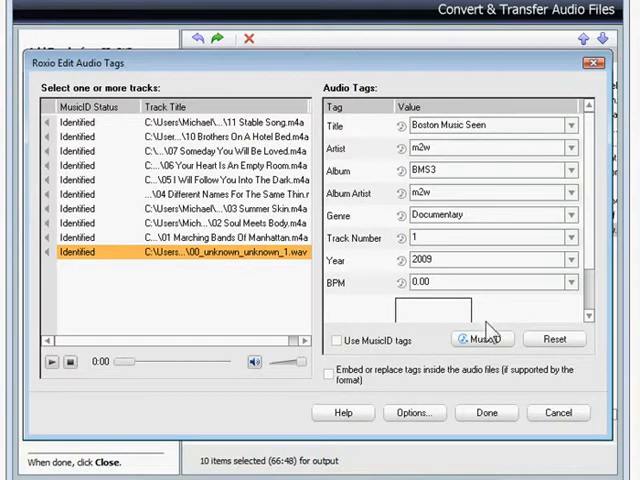
left_click(486, 411)
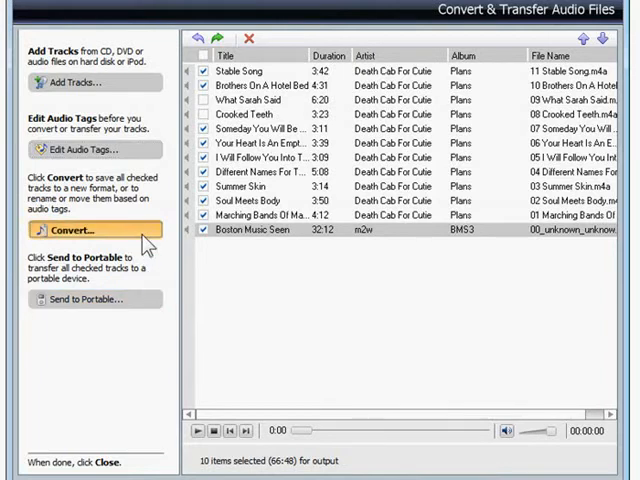
- Open Convert settings, review duplicate-name handling, and keep <Genre>\<Artist>\<Album> subfolders
left_click(85, 238)
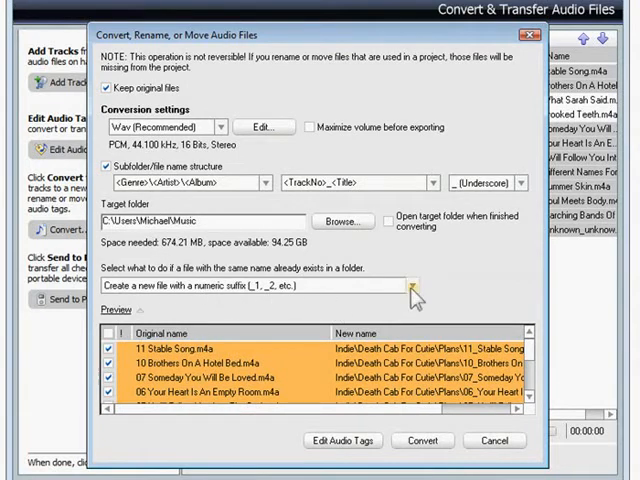
left_click(410, 285)
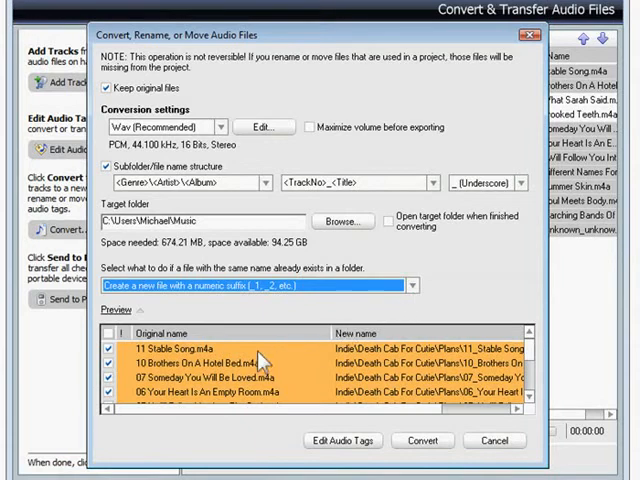
mouse_move(322, 368)
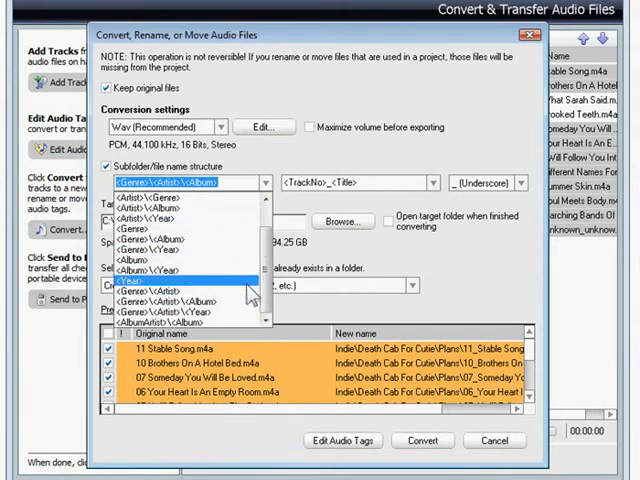
left_click(180, 295)
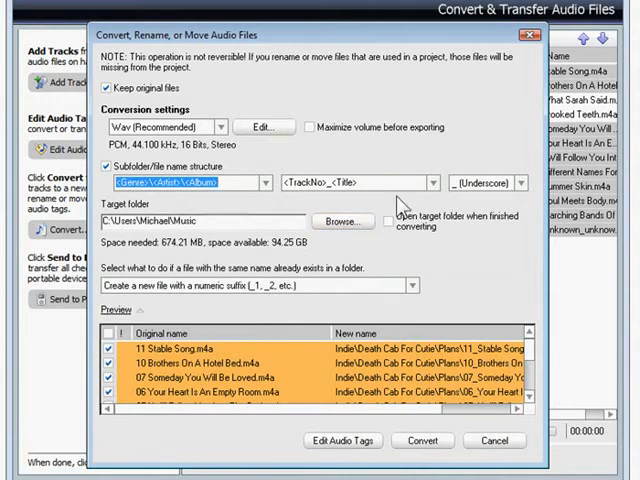
left_click(428, 182)
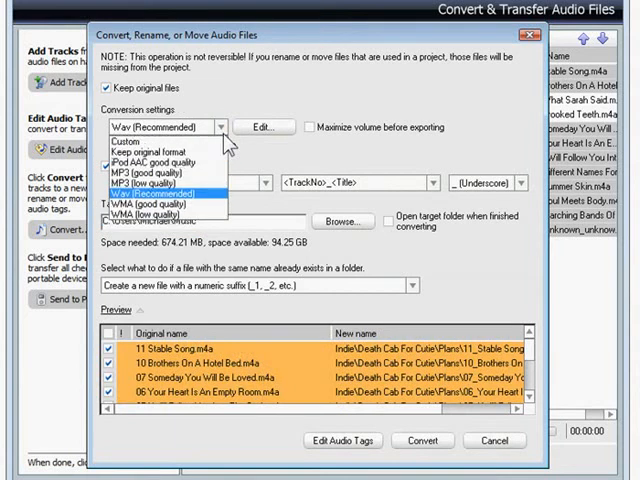
mouse_move(205, 217)
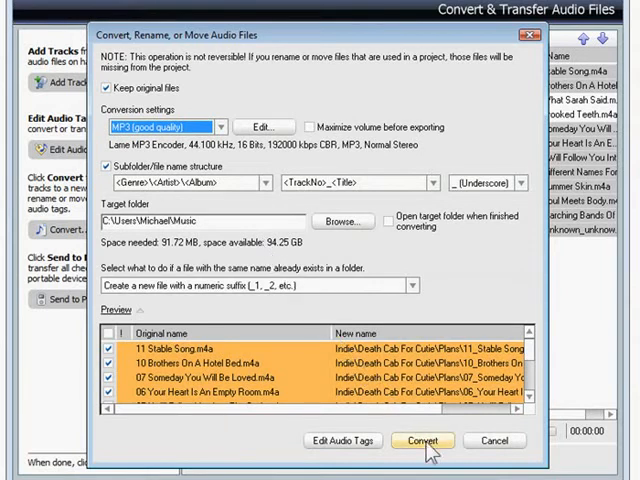
- Convert the ten tracks to MP3 (good quality) and check the Death Cab For Cutie folder
left_click(423, 440)
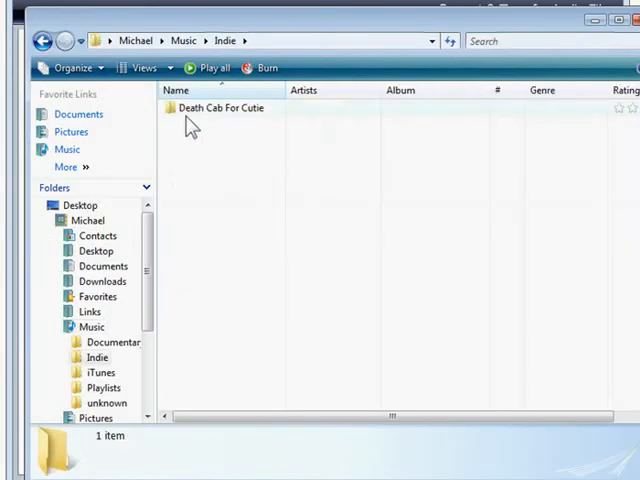
double_click(218, 107)
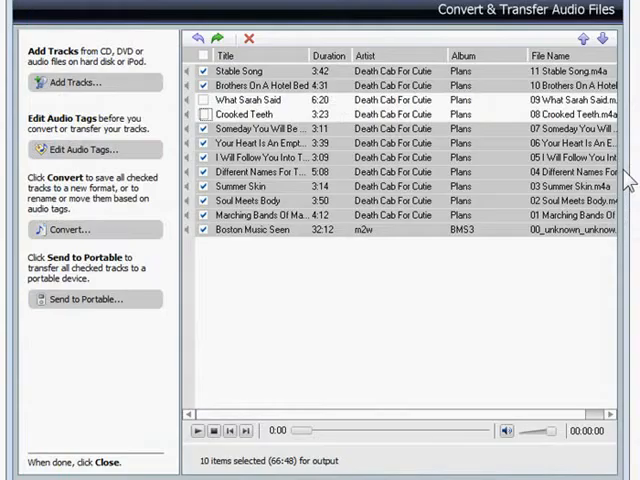
mouse_move(383, 351)
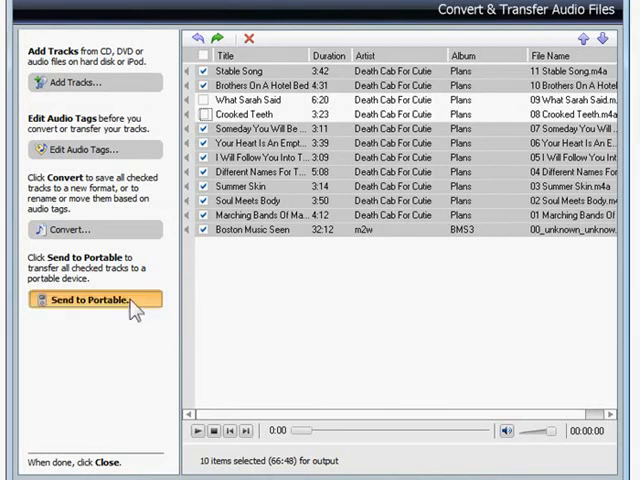
- Open Send to Portable options for My iPod and pick a preferred audio format
left_click(90, 300)
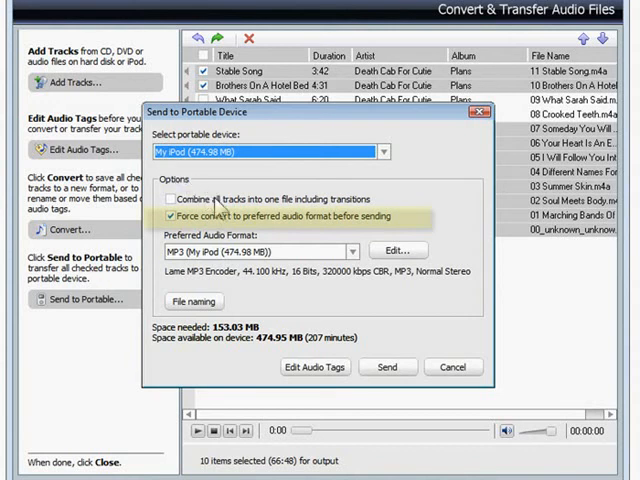
left_click(352, 250)
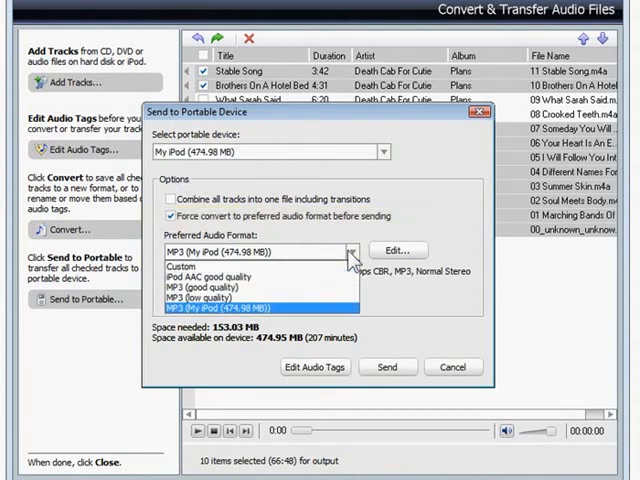
mouse_move(345, 289)
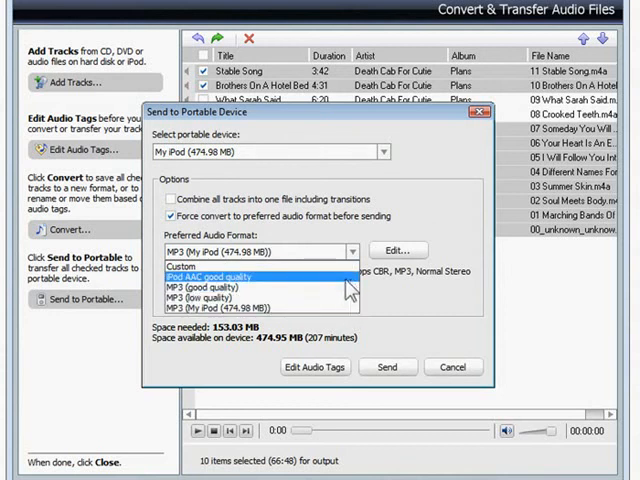
left_click(255, 270)
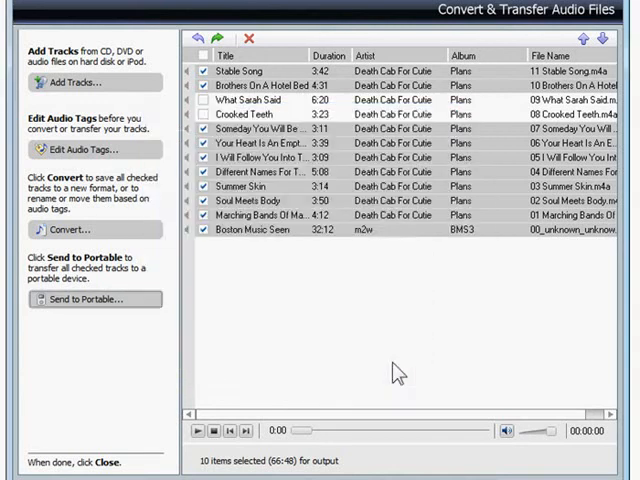
- Send the ten marked tracks to the Music playlist on My iPod
left_click(89, 298)
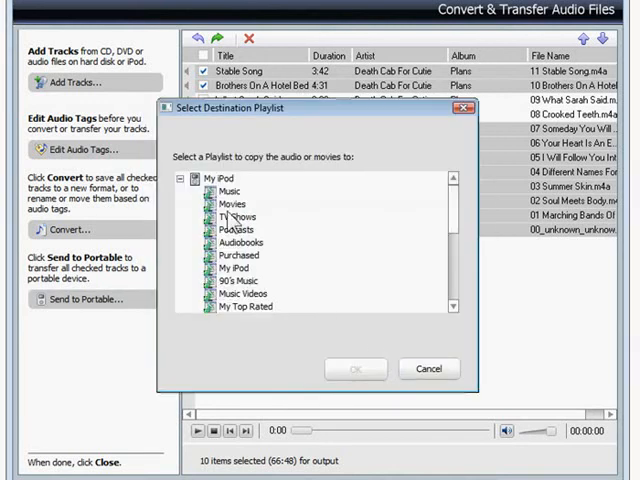
left_click(230, 192)
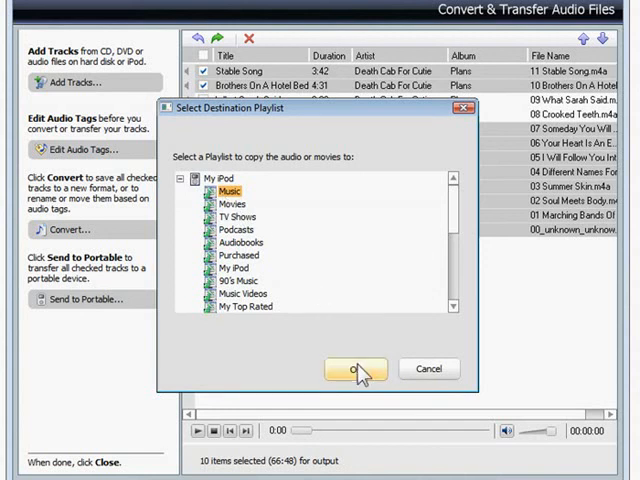
left_click(353, 369)
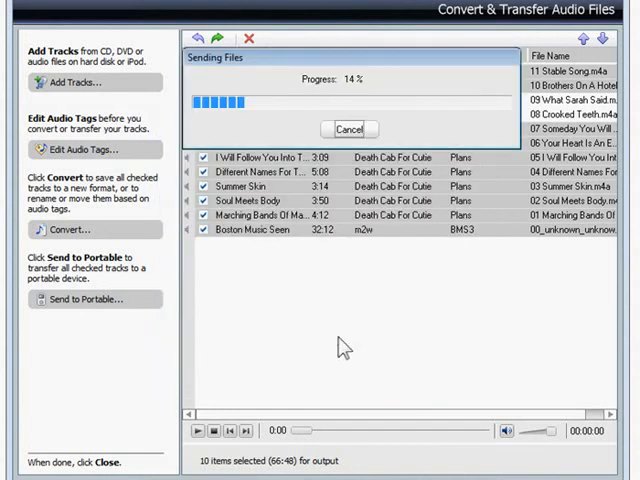